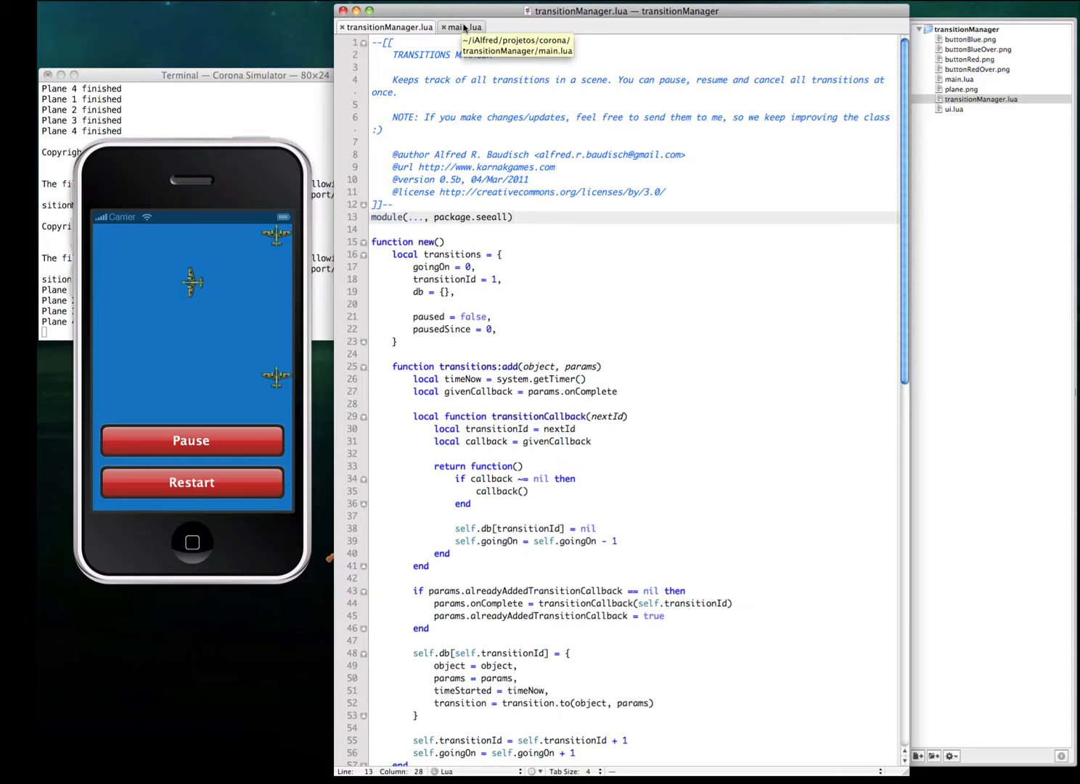
# Bring up main.lua and point out line 12 where the tm.new() manager instance is created.
pyautogui.click(463, 27)
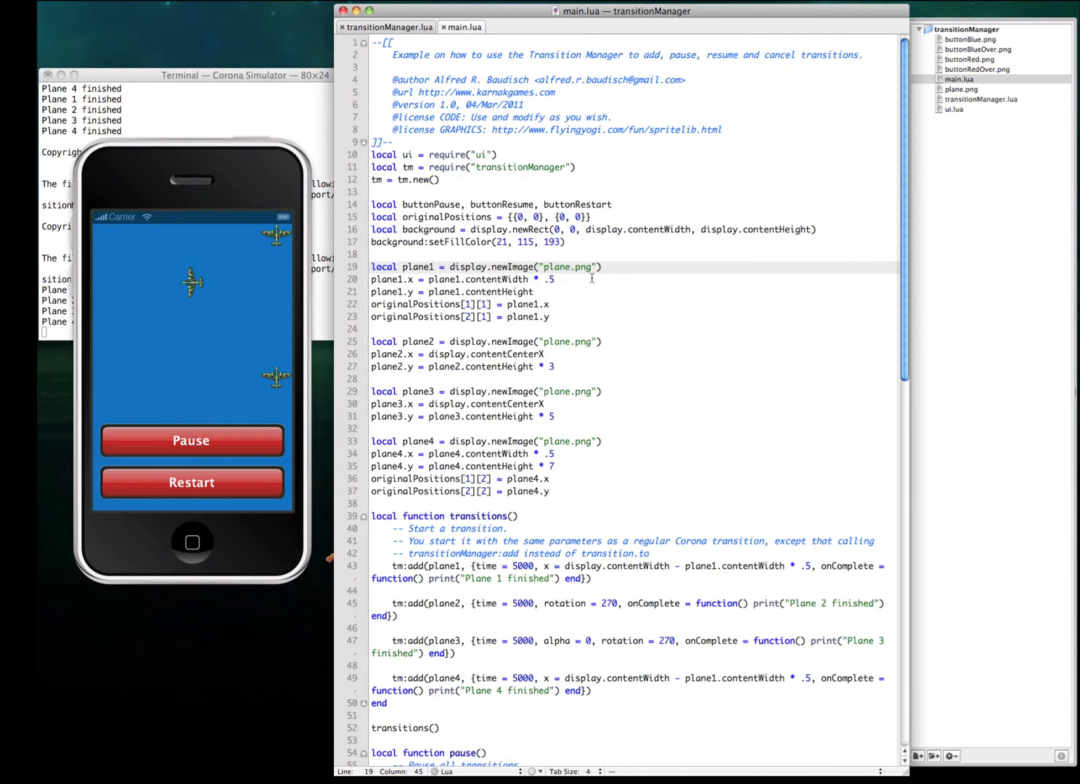
pyautogui.scroll(-3)
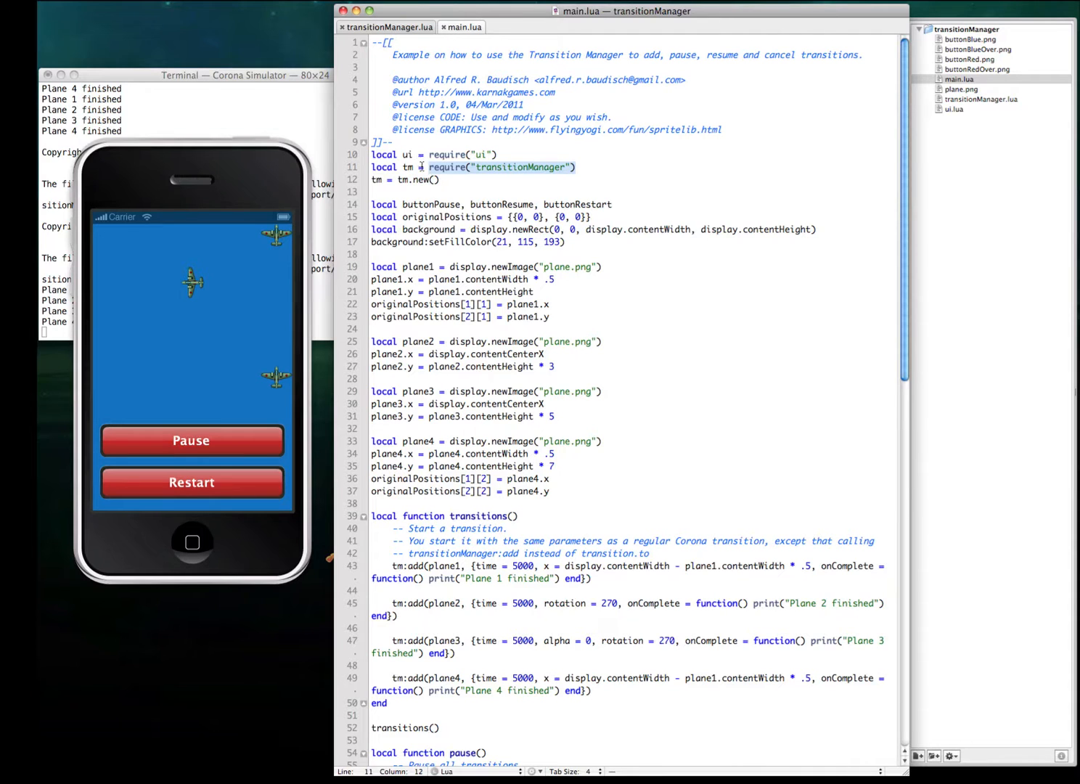
pyautogui.click(428, 180)
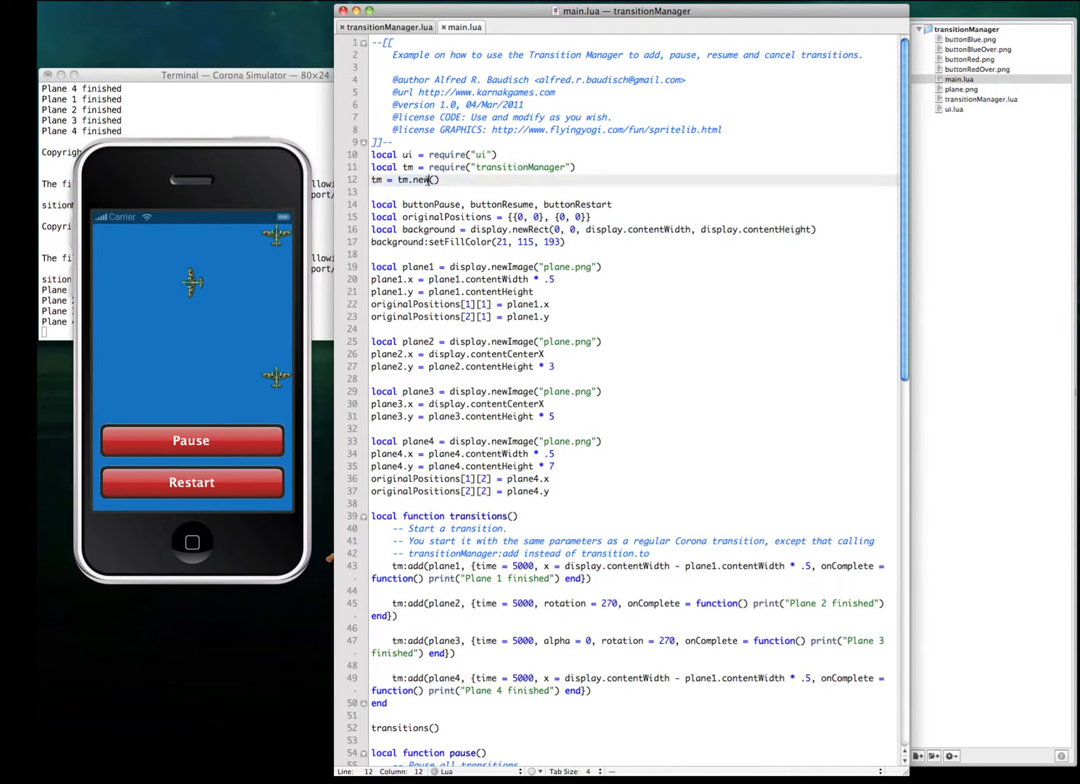
# Add 'transition.to(object, {time = milliseconds, property = value, onComplete = function})' above the first tm:add call.
pyautogui.scroll(-3)
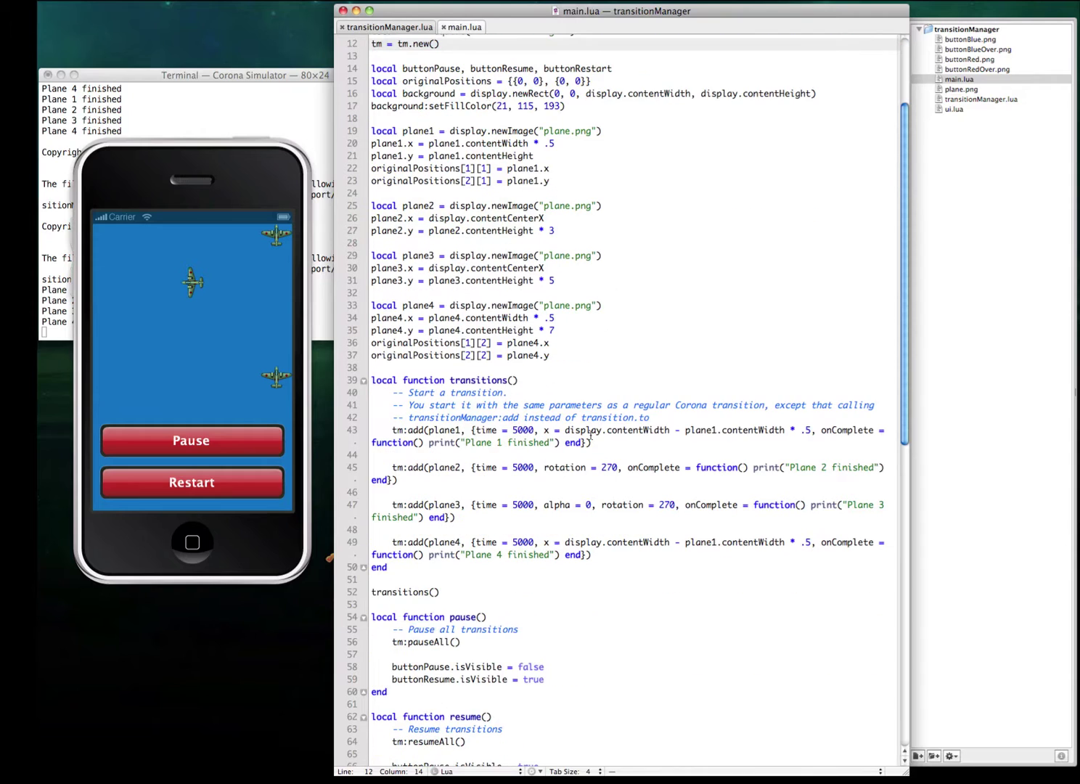
pyautogui.click(392, 430)
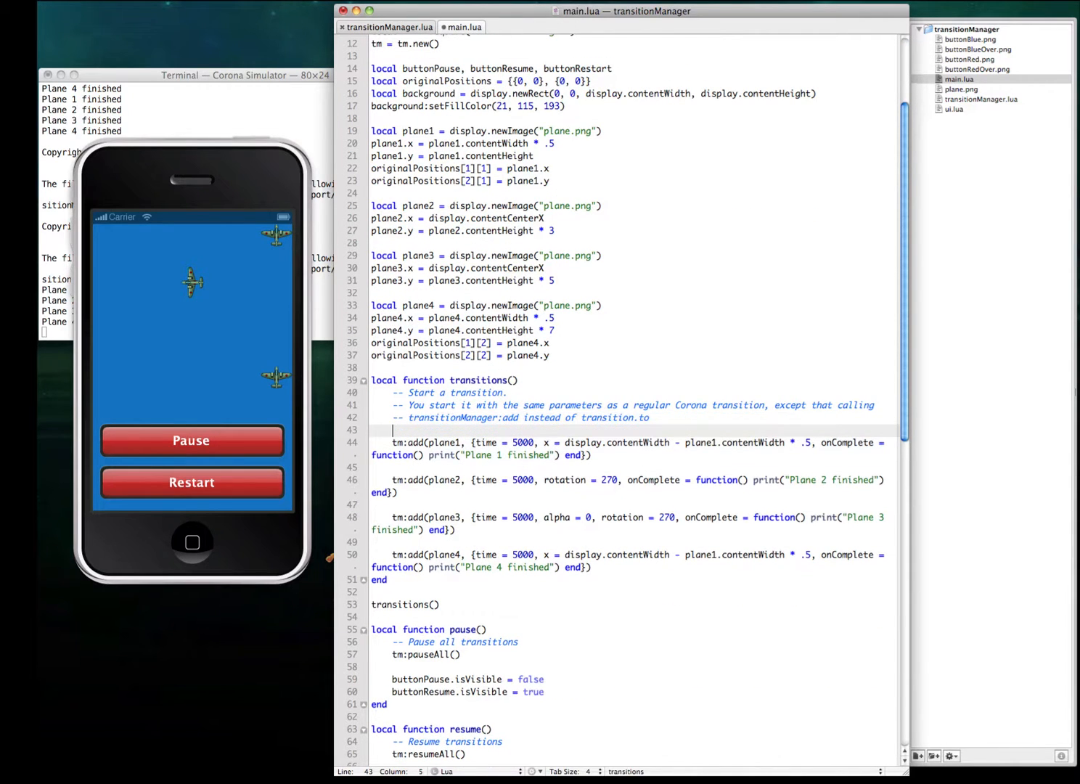
pyautogui.write('transition.to')
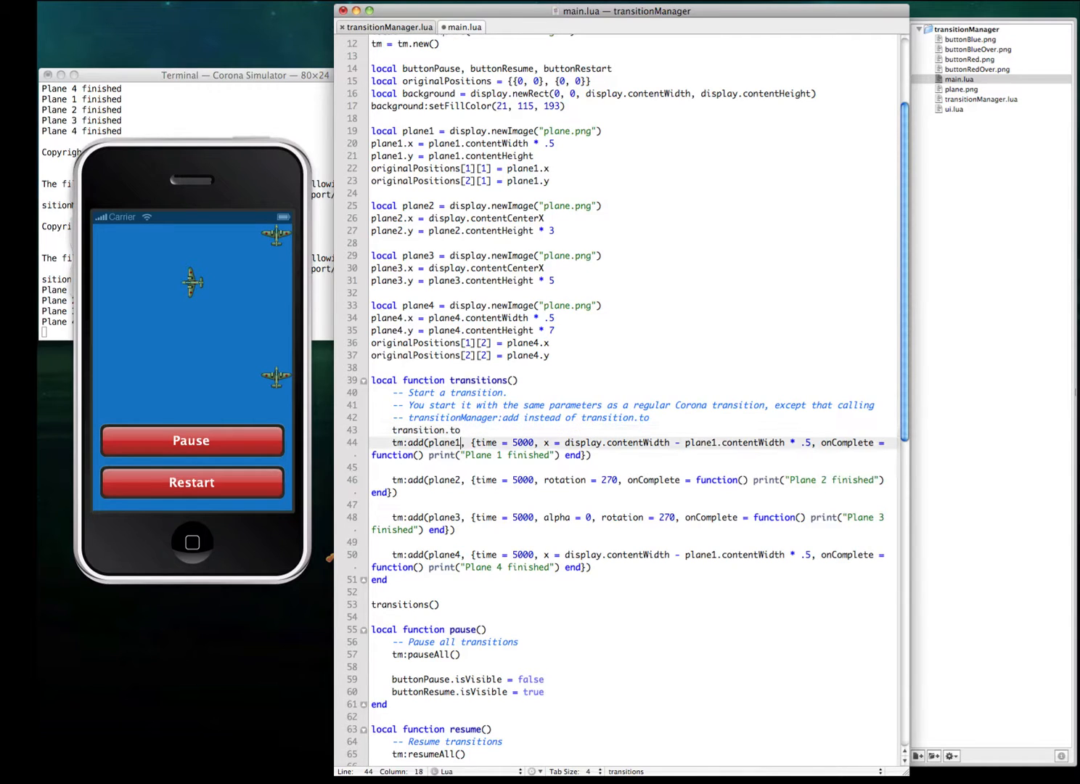
pyautogui.click(428, 430)
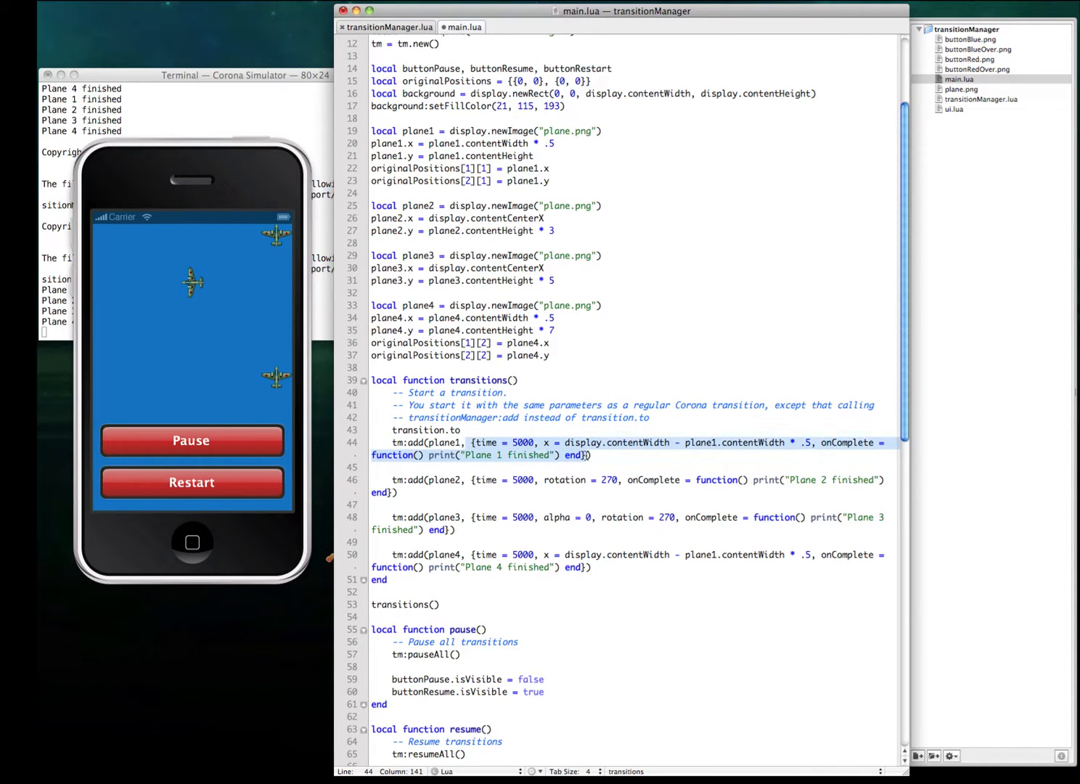
pyautogui.click(471, 443)
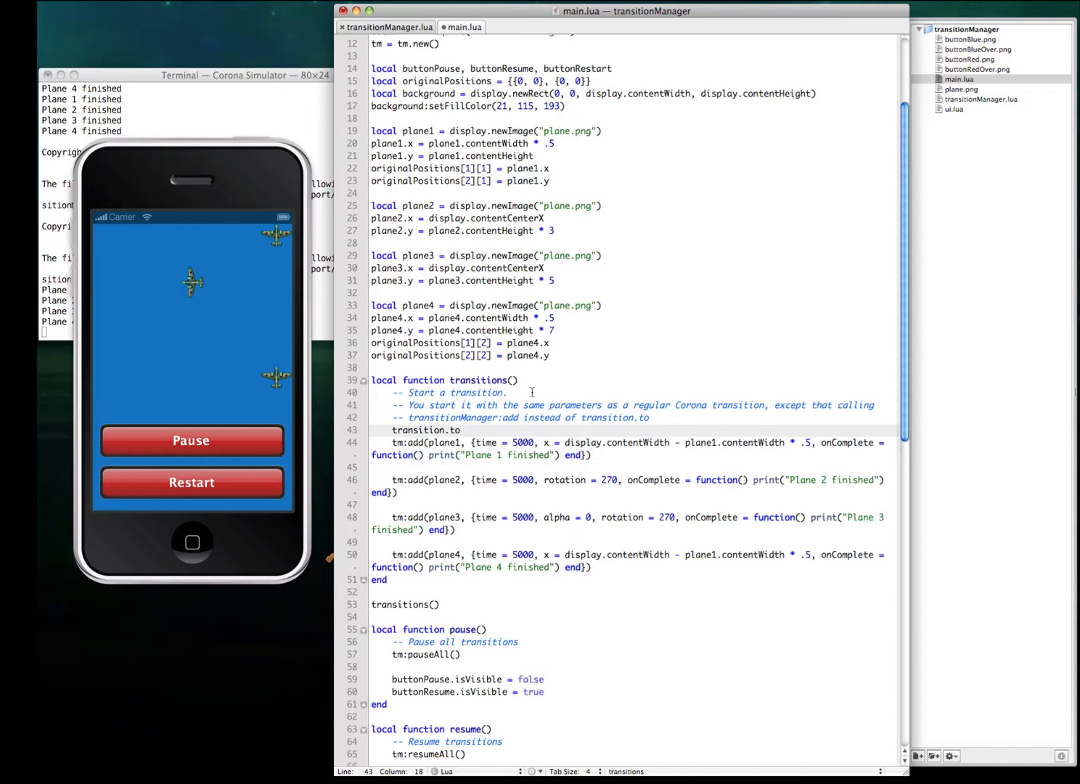
pyautogui.write('(object, {time = milliseconds, property = value, onComplete = function})')
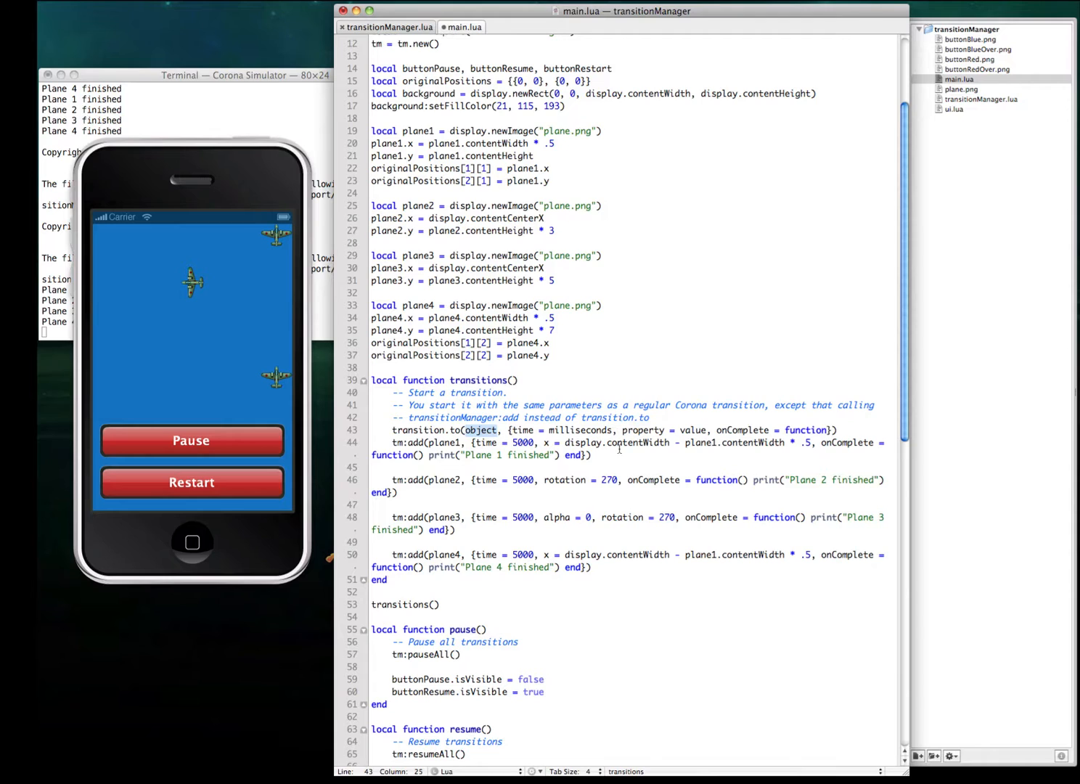
pyautogui.moveTo(755, 430)
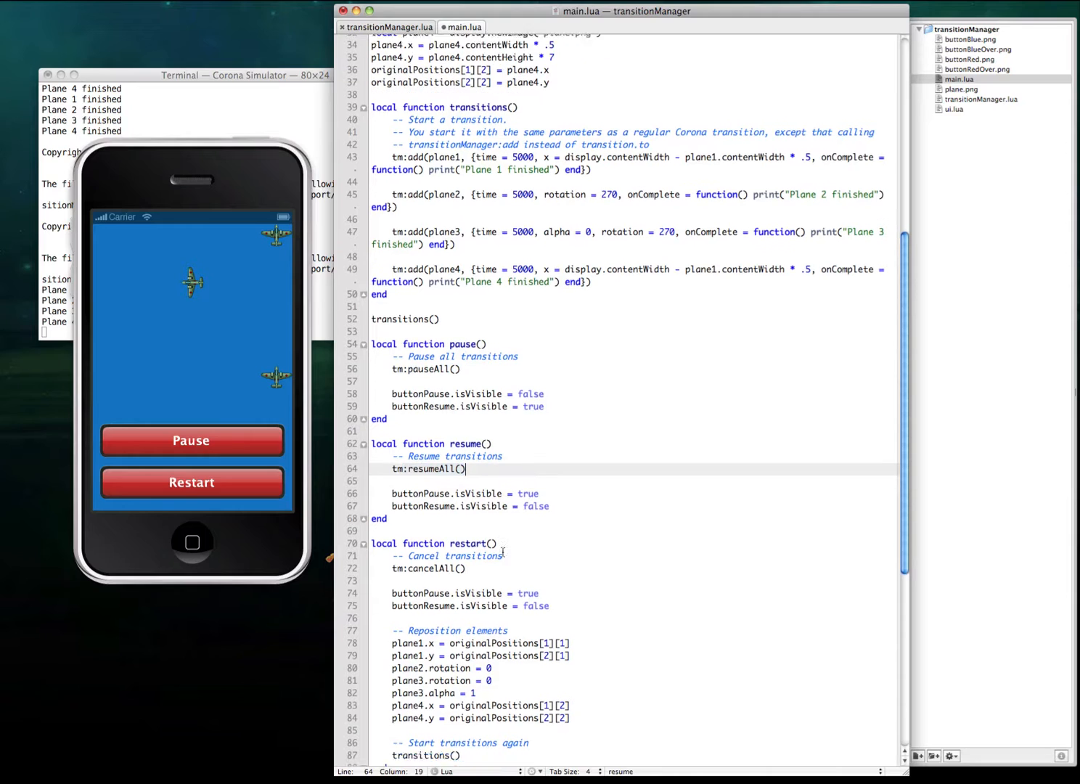
pyautogui.scroll(-3)
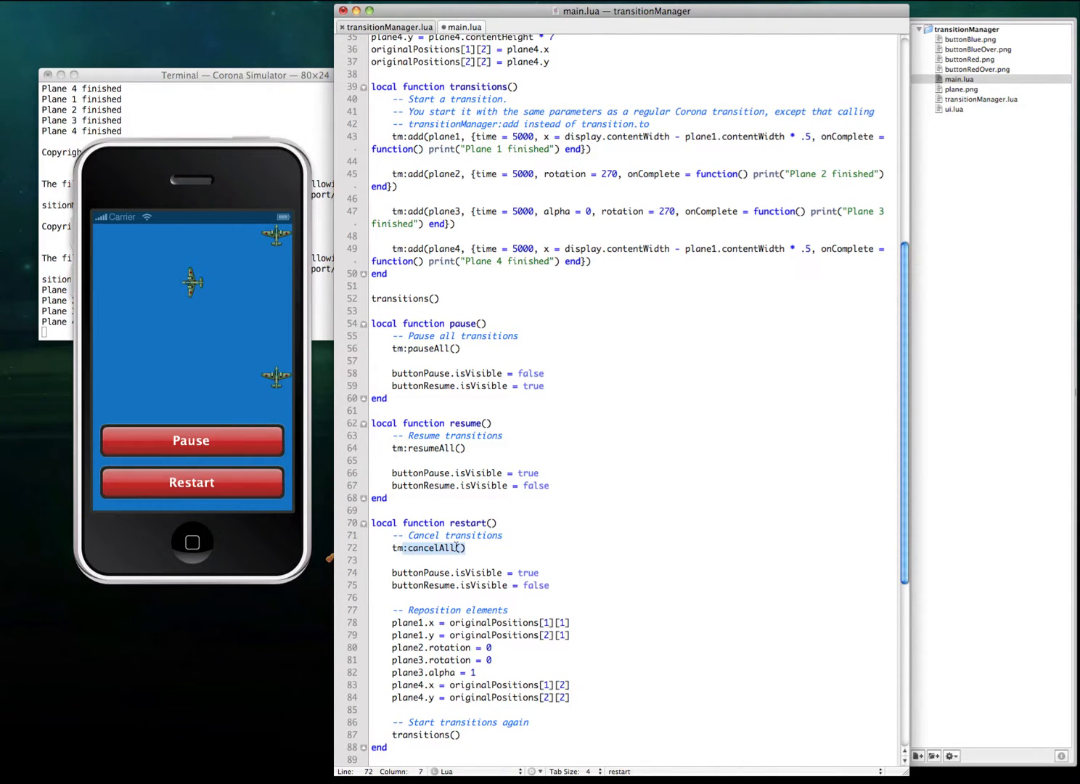
pyautogui.click(464, 548)
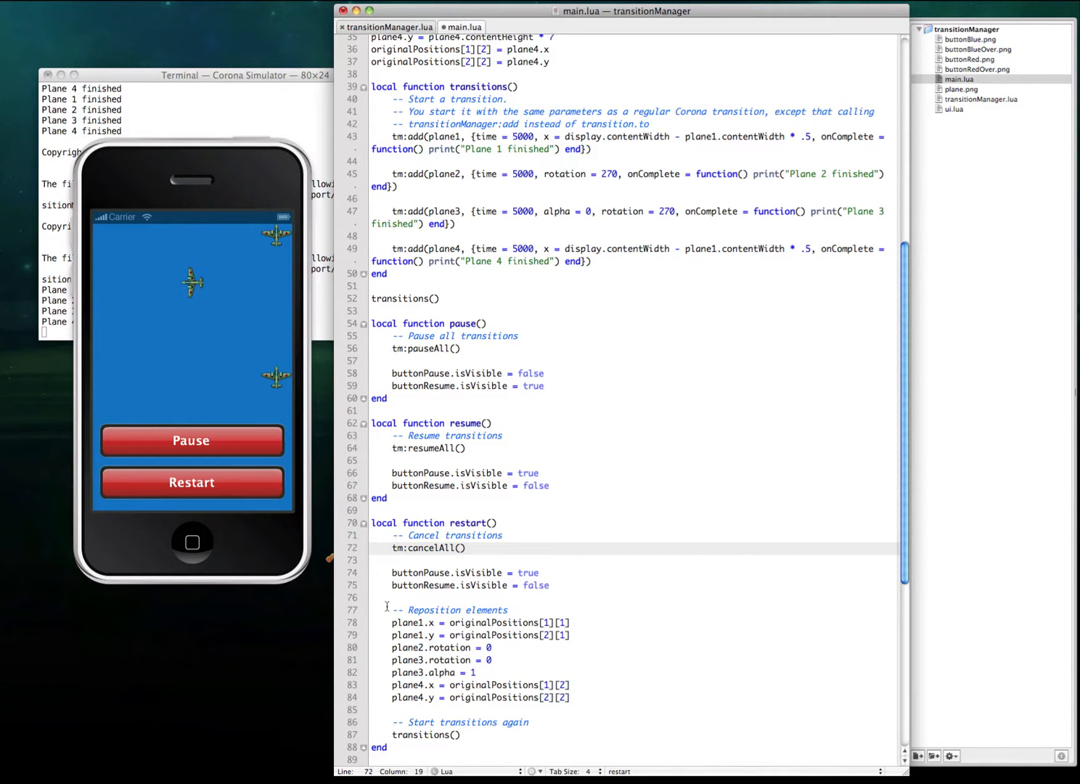
pyautogui.moveTo(483, 547)
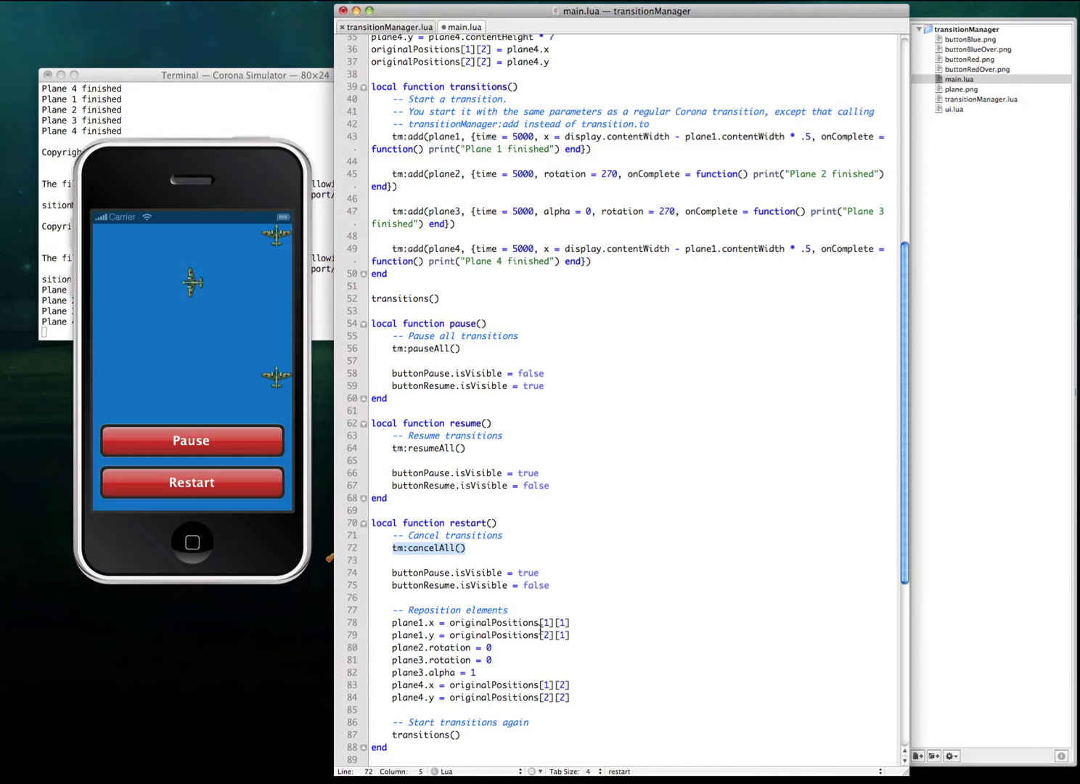
pyautogui.scroll(-3)
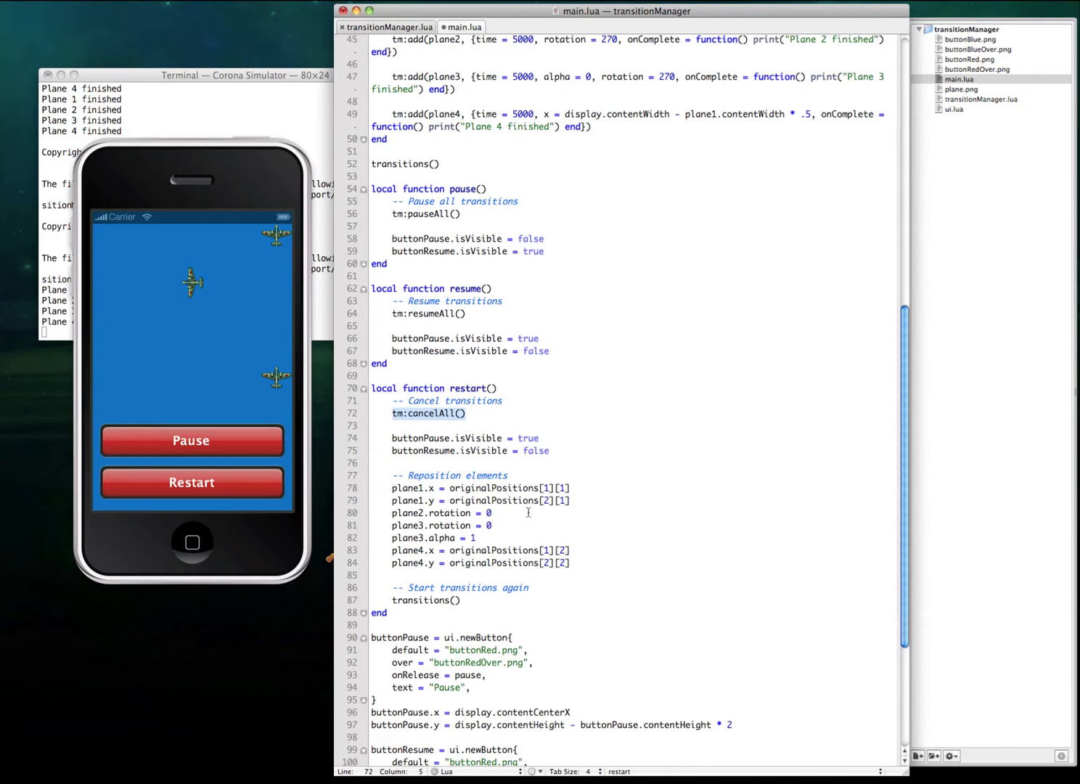
pyautogui.moveTo(361, 347)
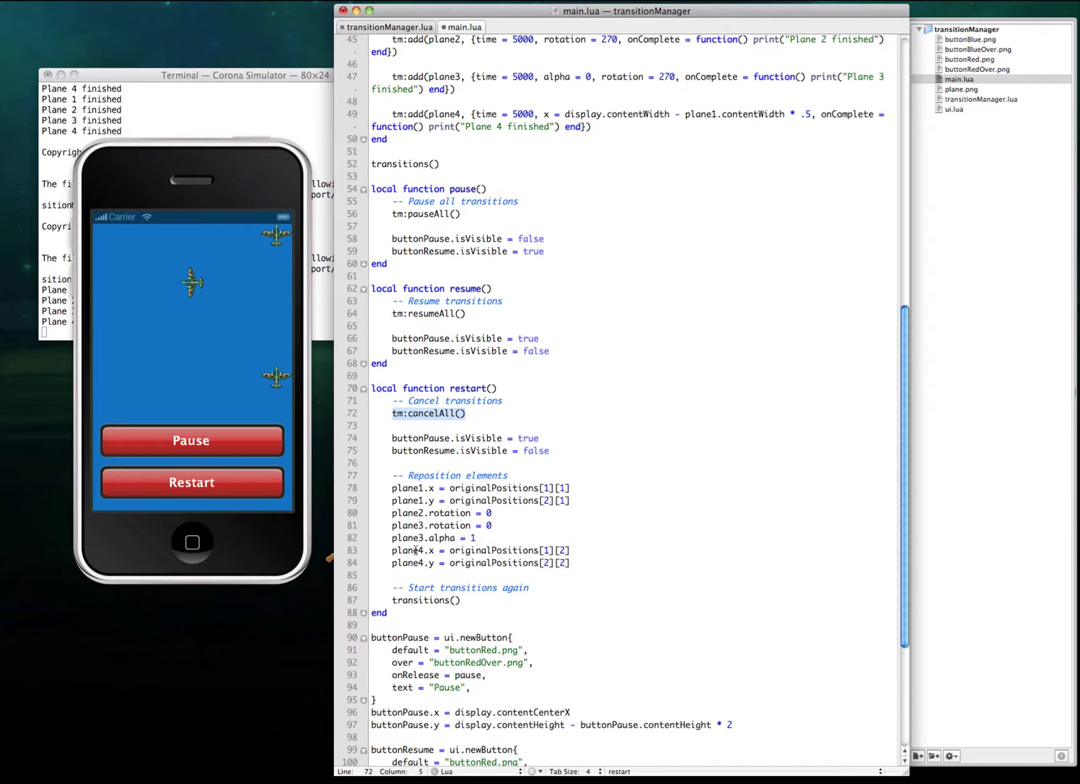
pyautogui.scroll(3)
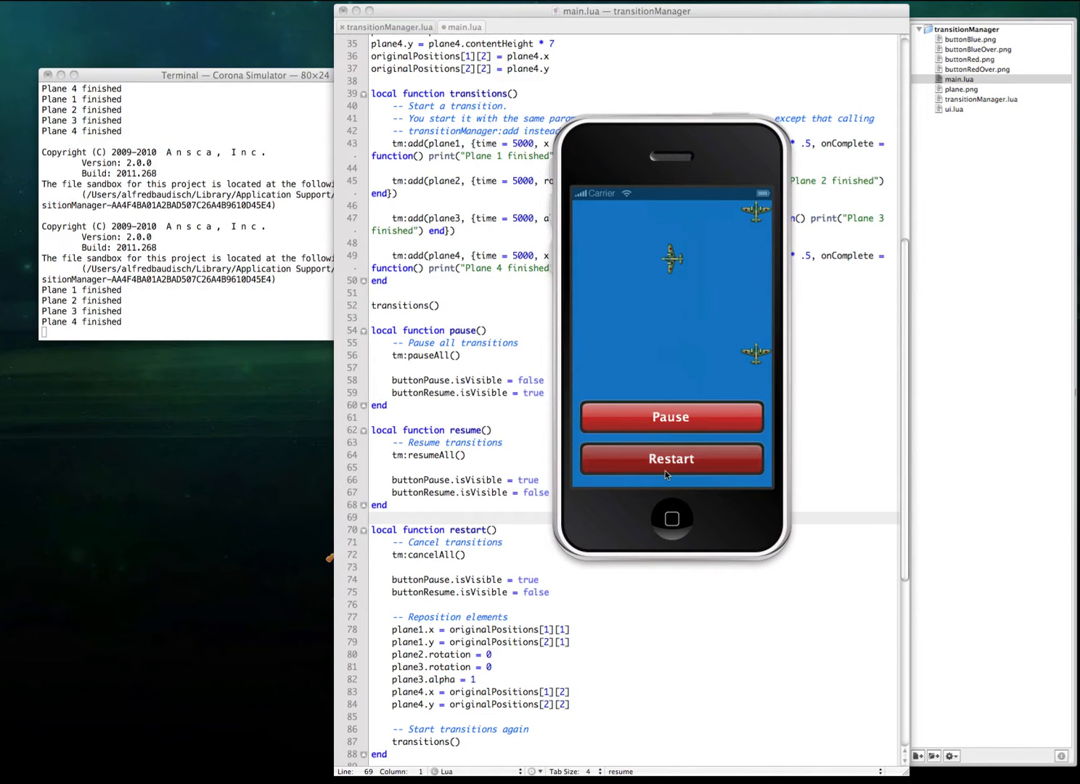
# Restart the simulator so the planes fly again, then pause them mid-flight.
pyautogui.click(671, 458)
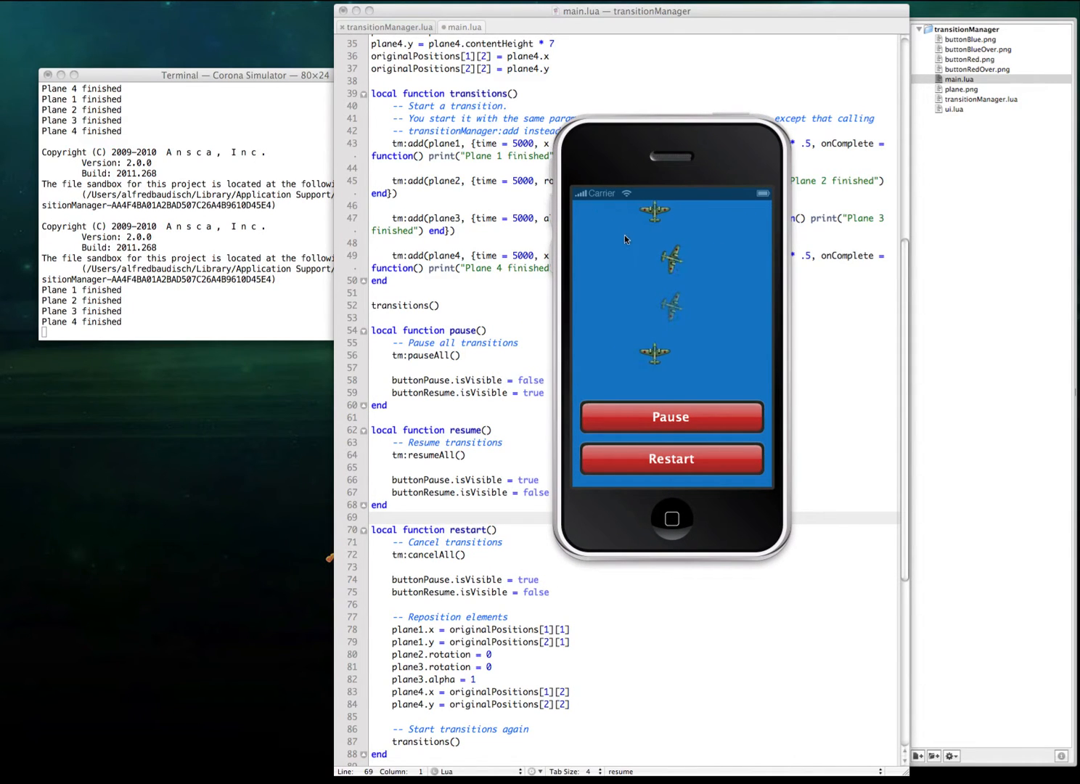
pyautogui.click(670, 417)
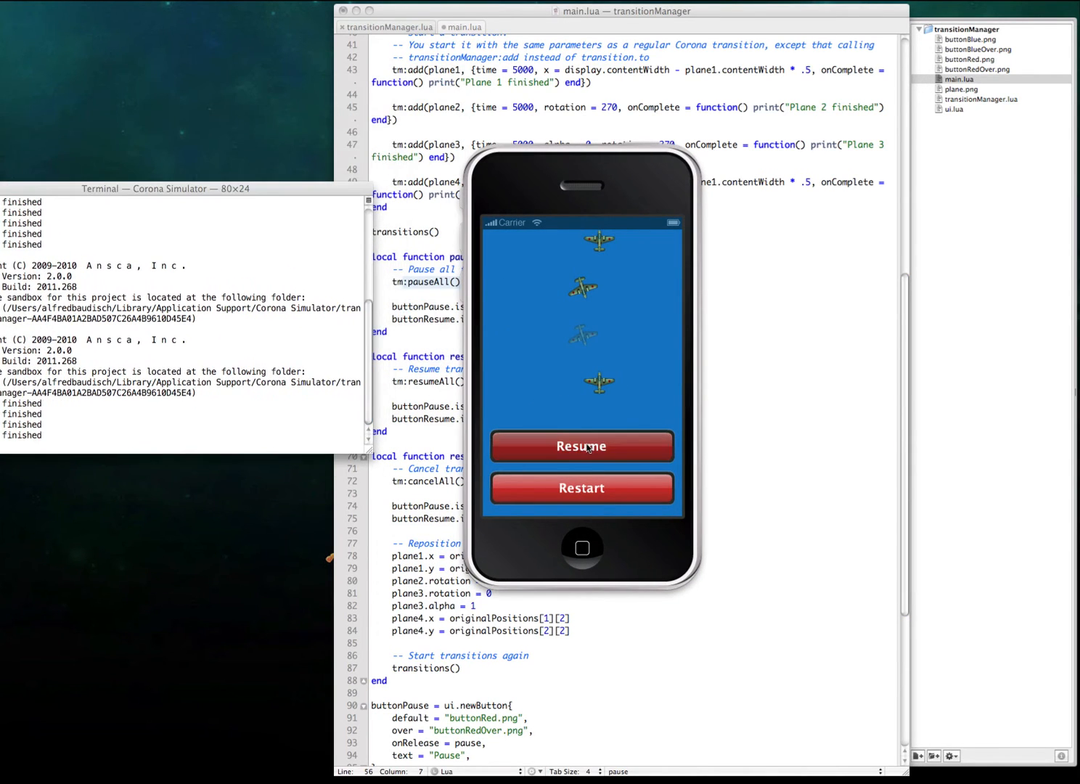
# Resume the planes to finish, restart the animation and pause it mid-flight.
pyautogui.click(581, 445)
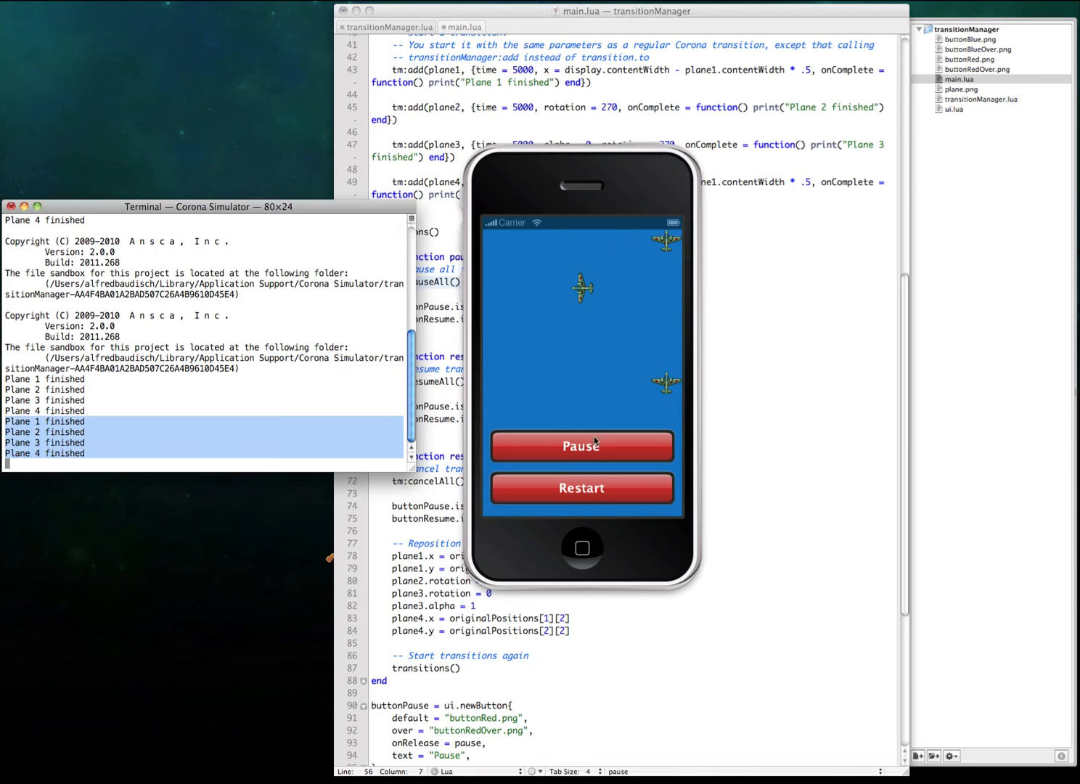
pyautogui.click(581, 487)
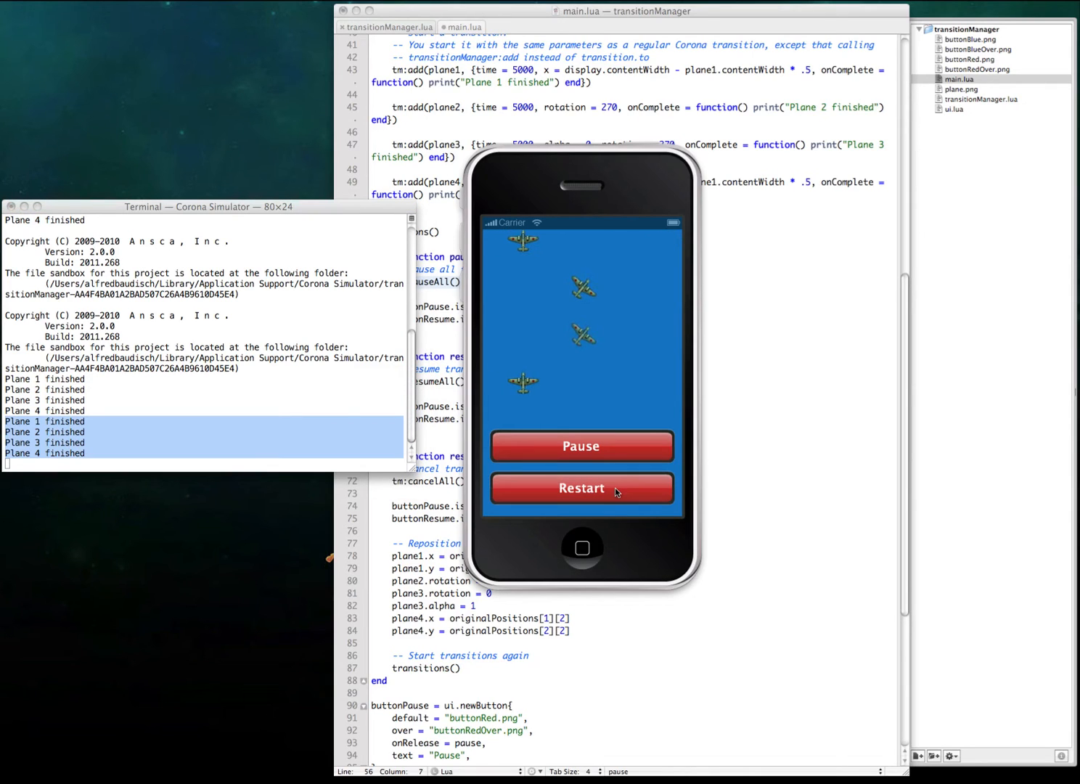
pyautogui.click(581, 445)
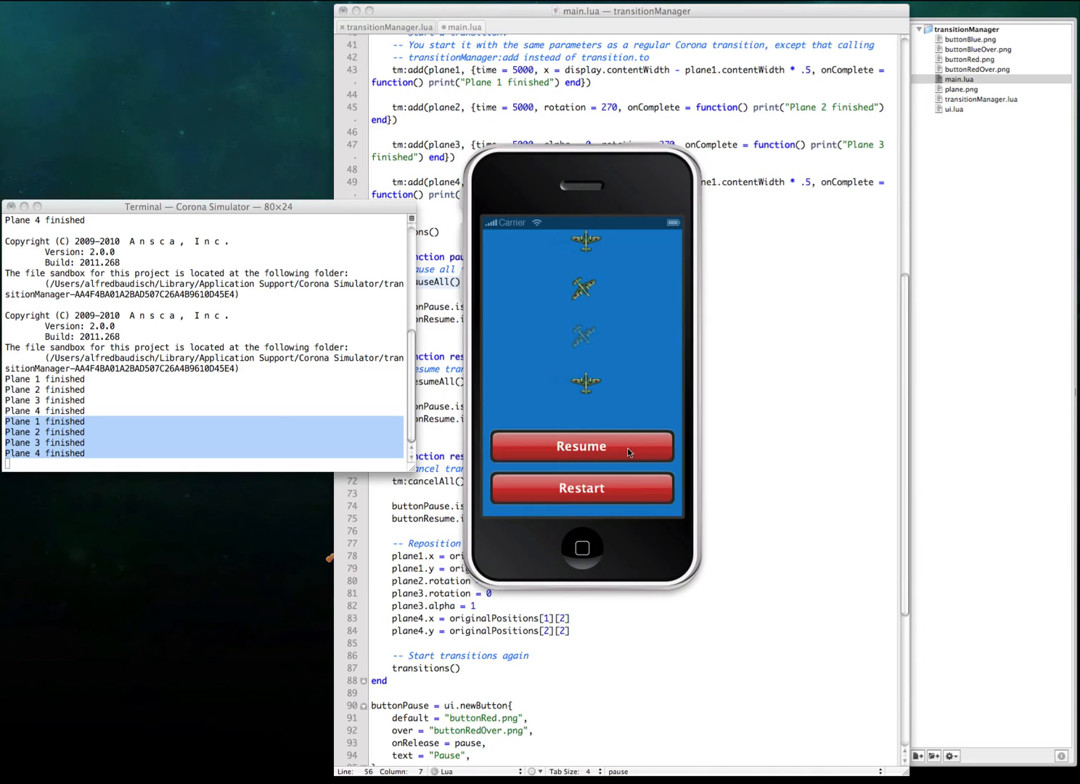
# Resume, pause and resume the transitions again until the planes finish a third round.
pyautogui.click(581, 446)
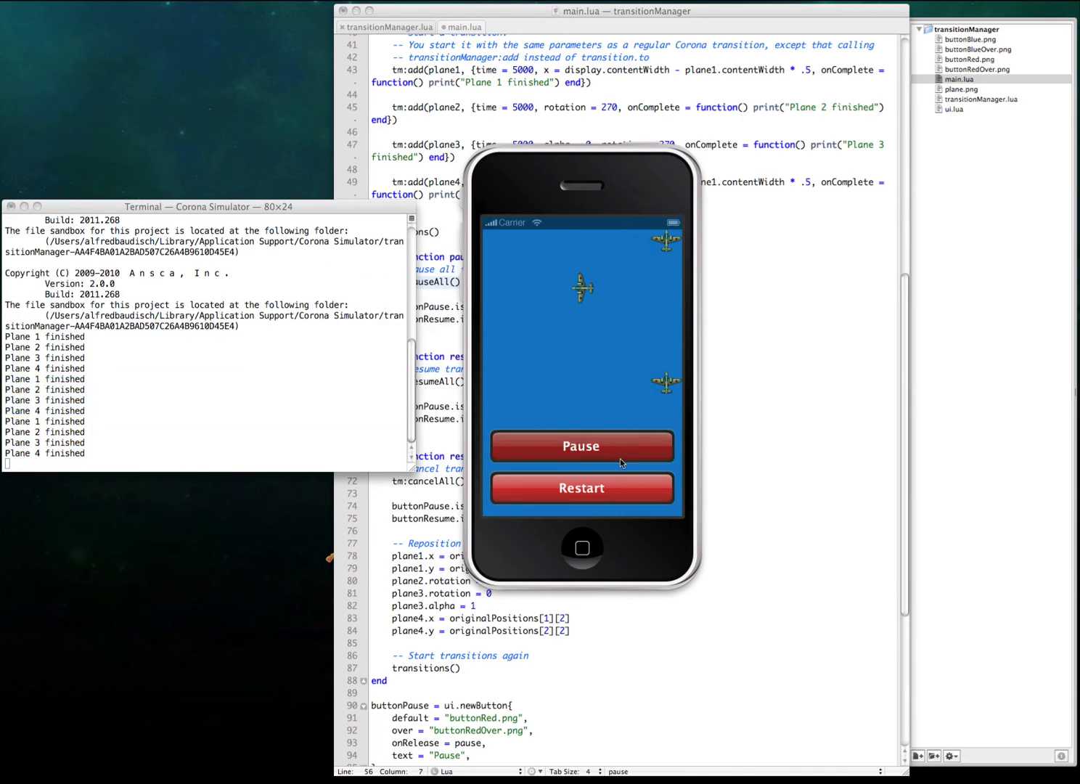
pyautogui.click(581, 446)
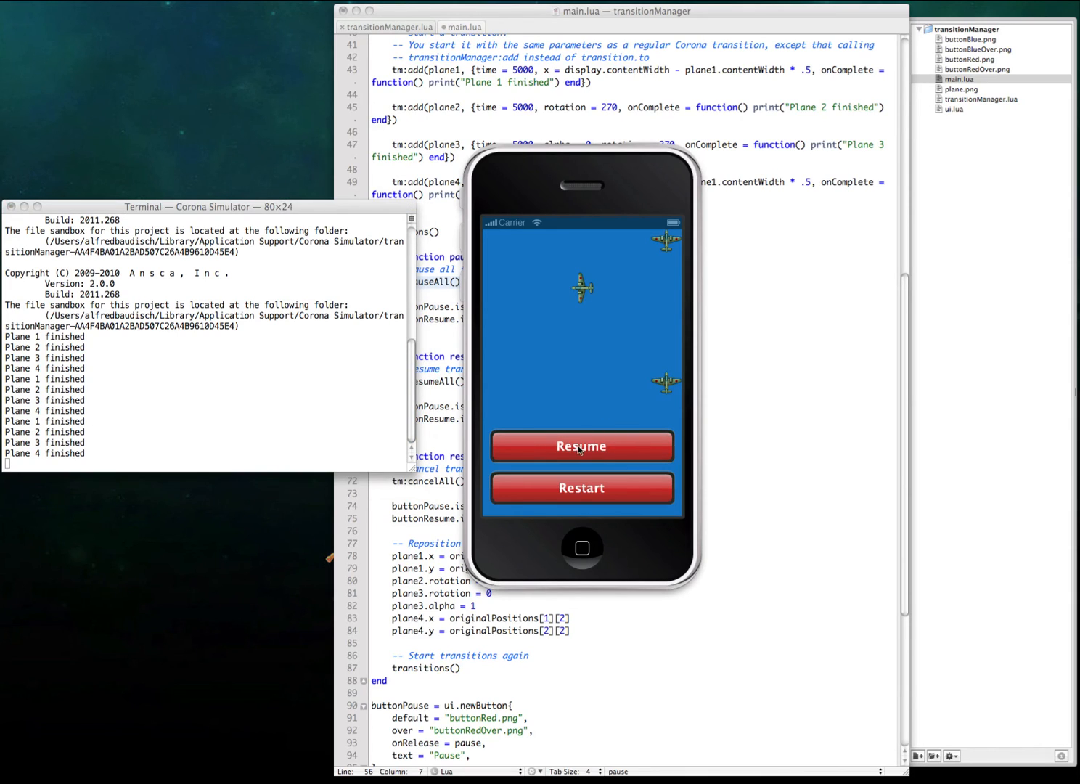
pyautogui.click(580, 446)
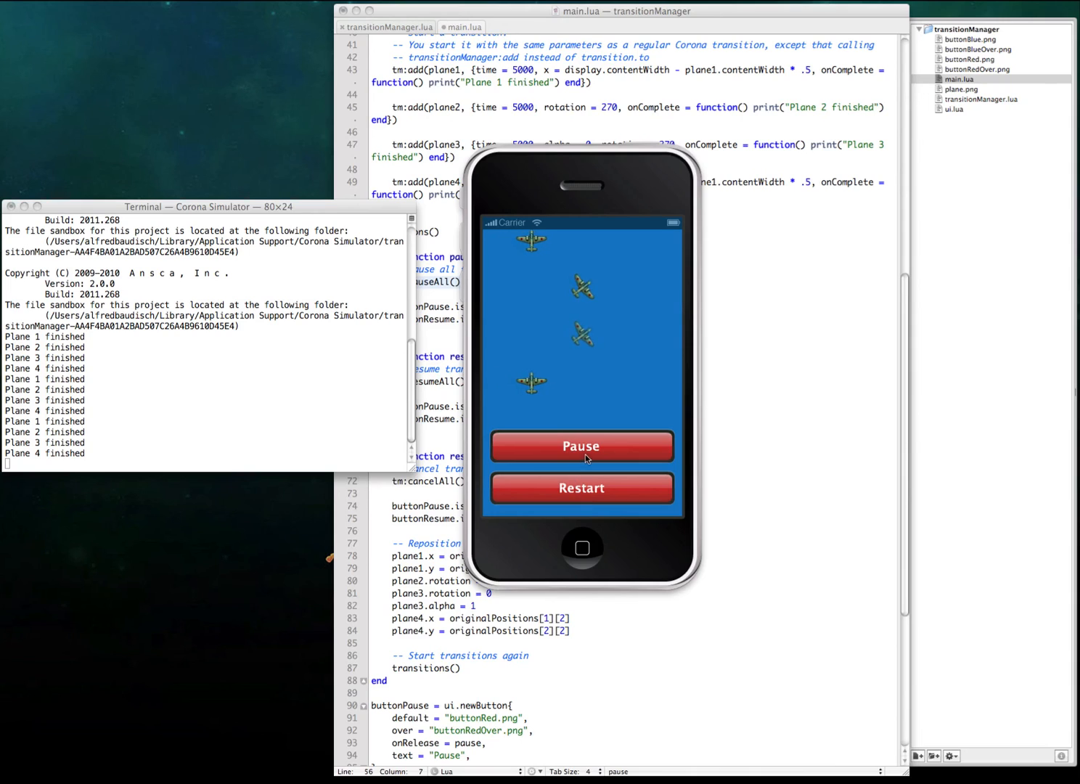